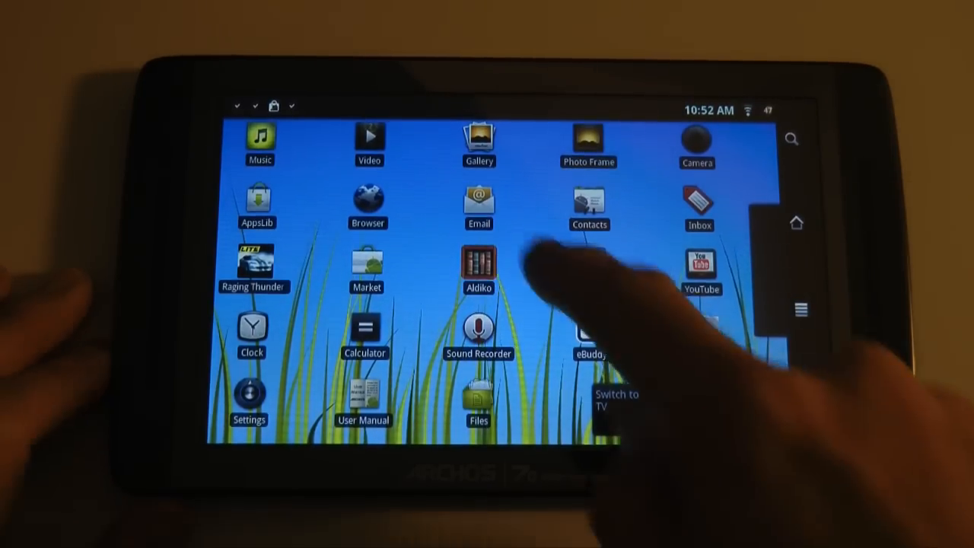
Open the inbox and the YouTube new-subscriber email, then start a reply.
click(479, 202)
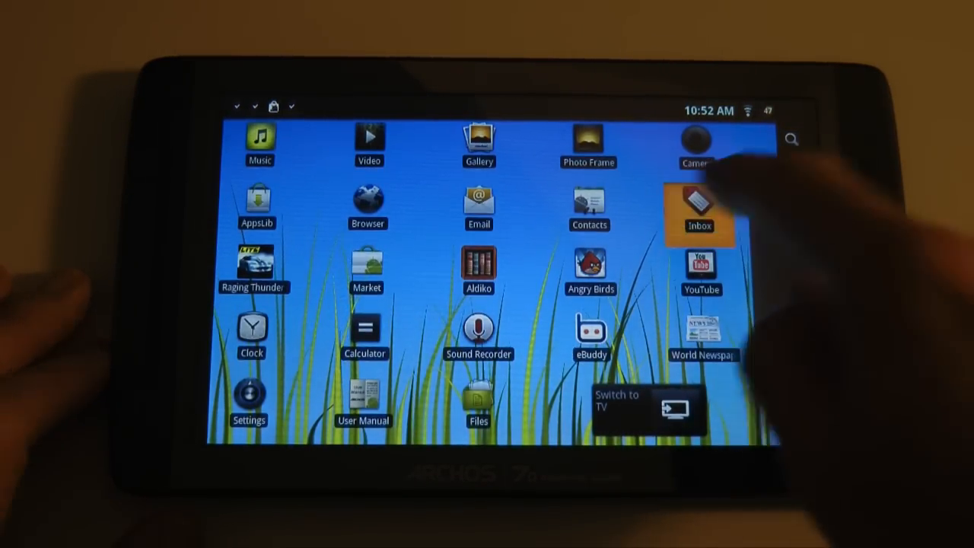
click(699, 210)
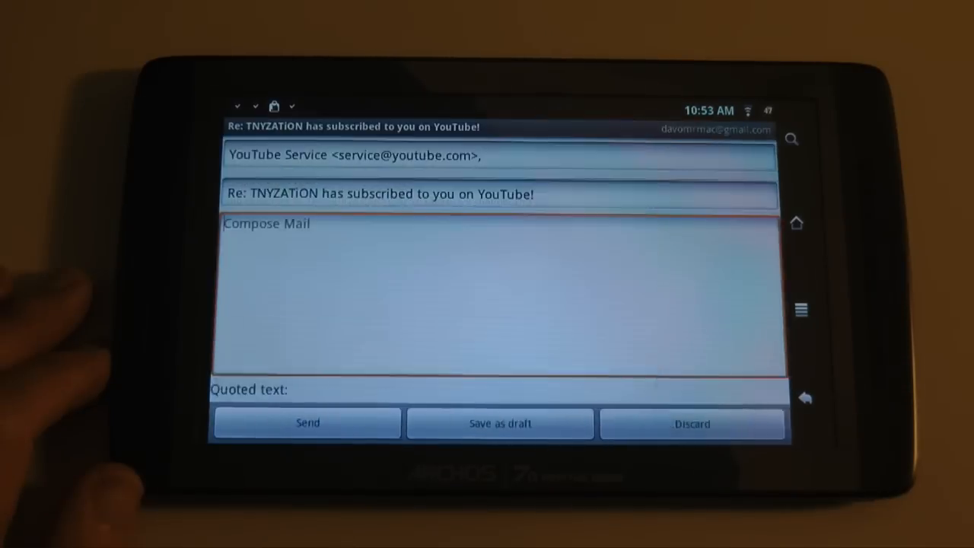
Type 'This is thevArchos 70 internet tablet that' in the reply body.
click(495, 297)
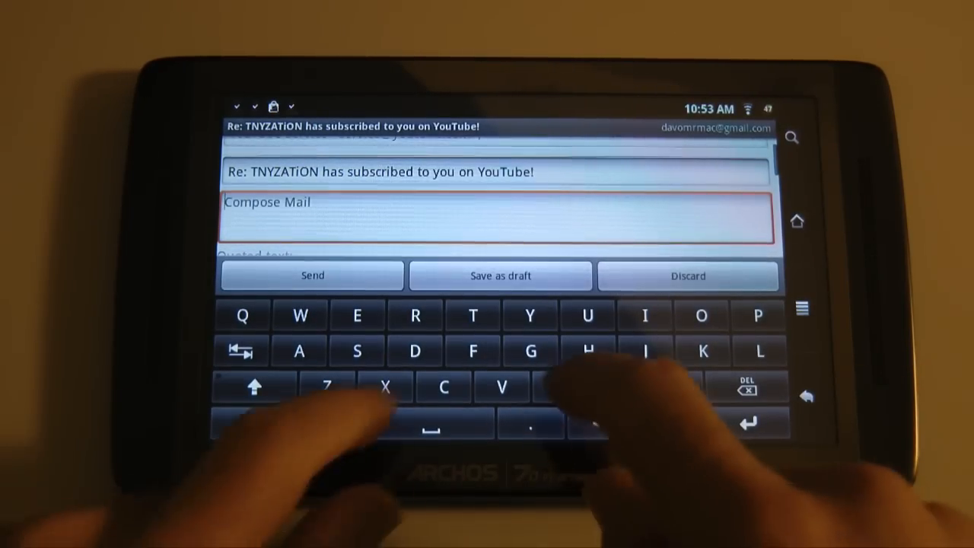
text(This is thevArchos)
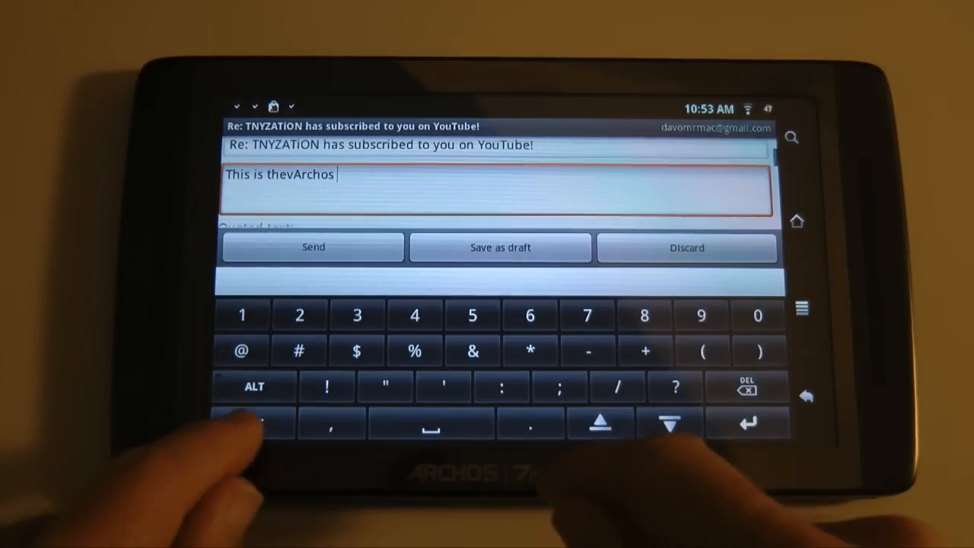
text(70 int)
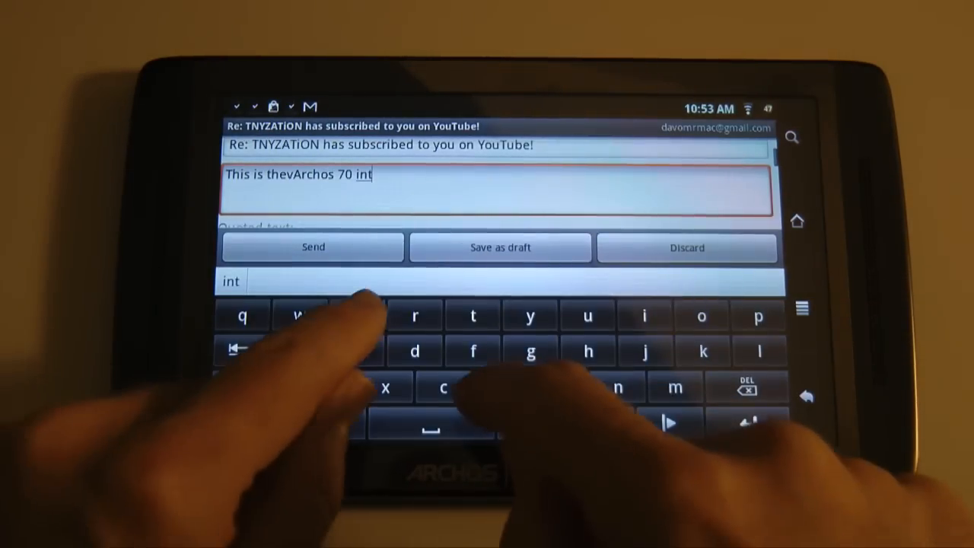
text(ernet t)
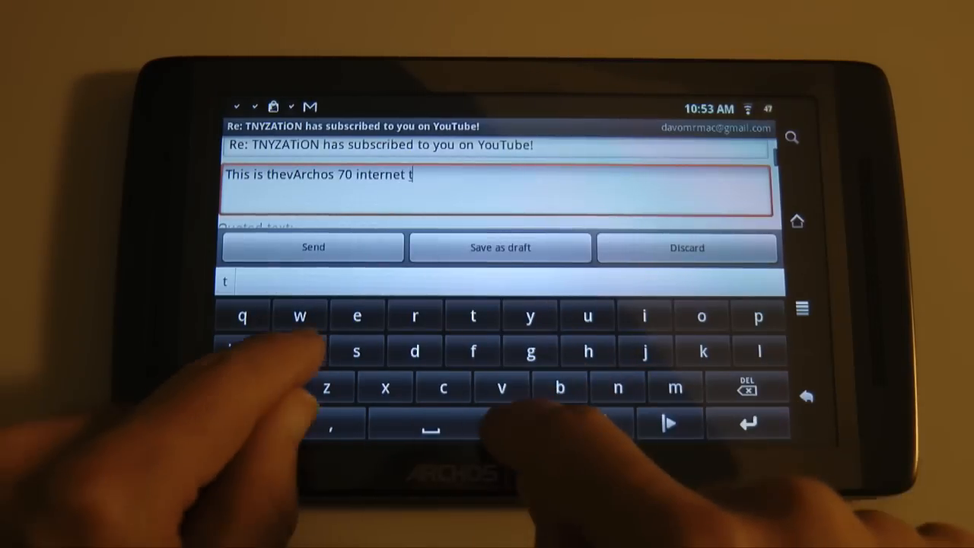
text(ablet)
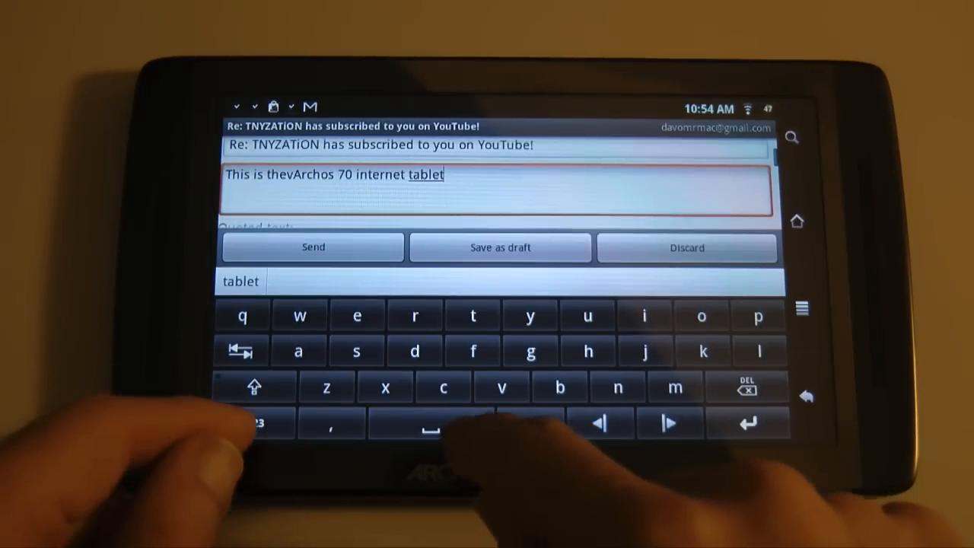
click(588, 351)
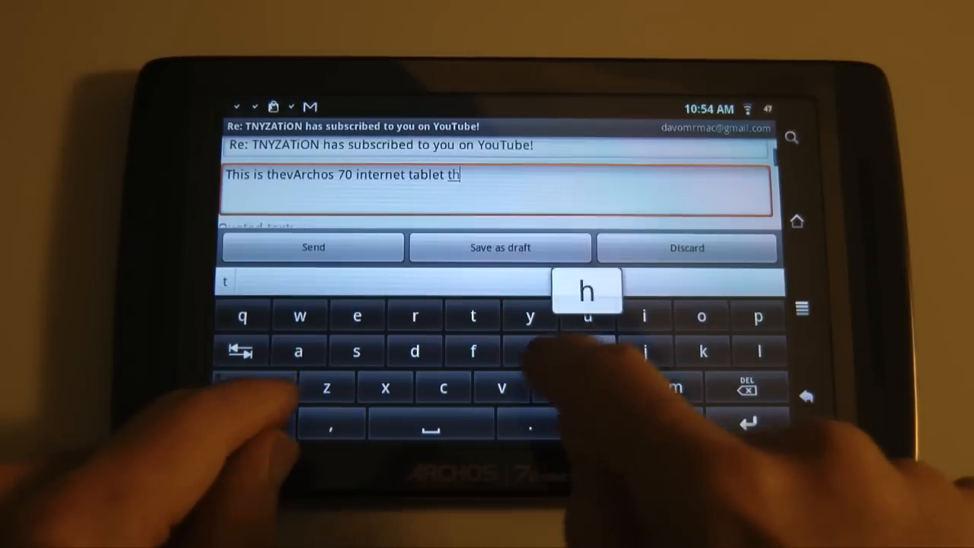
text(at)
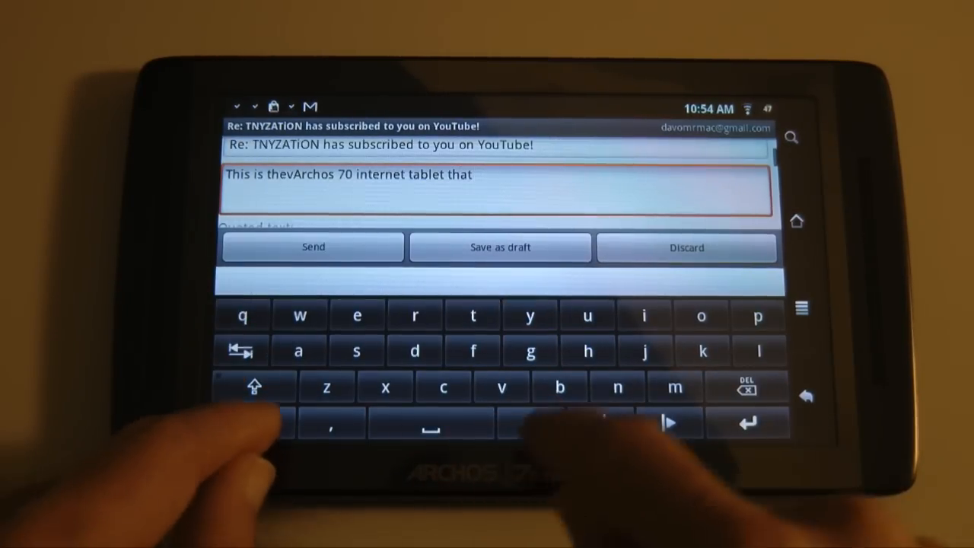
text(iv)
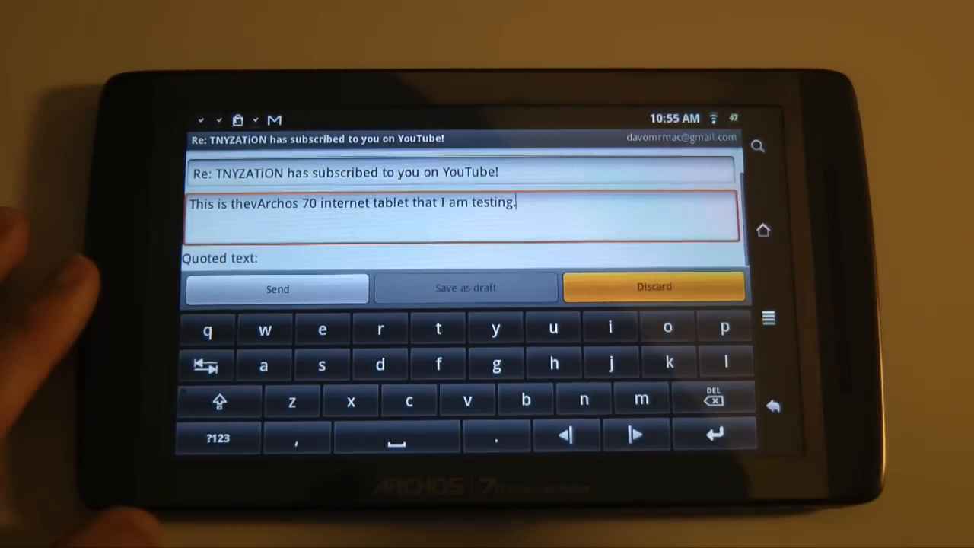
Discard the unsent reply to return to the inbox.
click(653, 287)
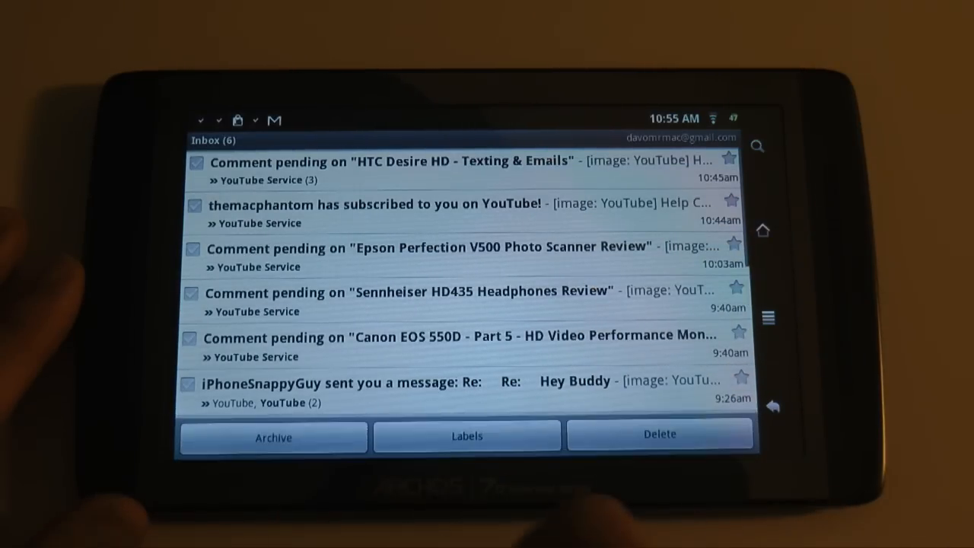
Select the new-subscriber conversation and delete two conversations, leaving five.
scroll(down, 3)
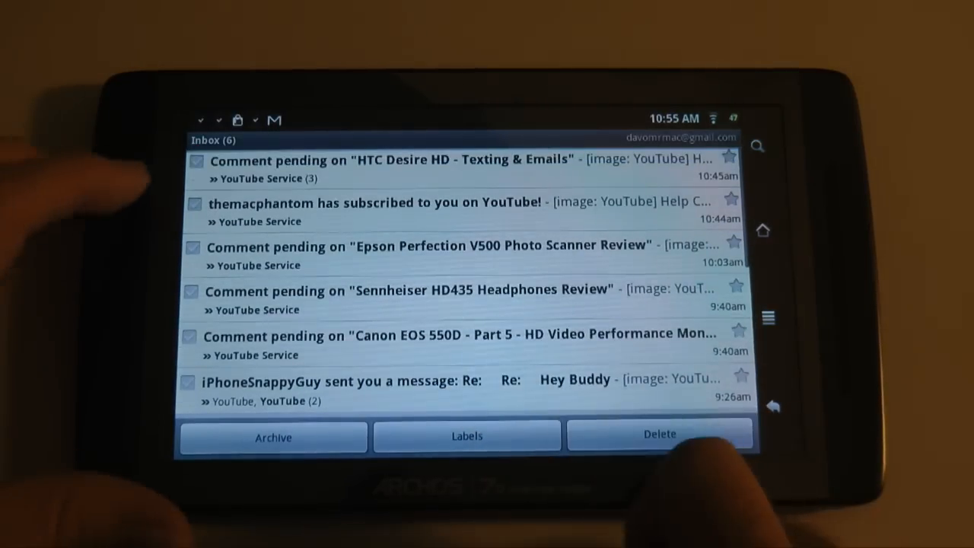
click(196, 206)
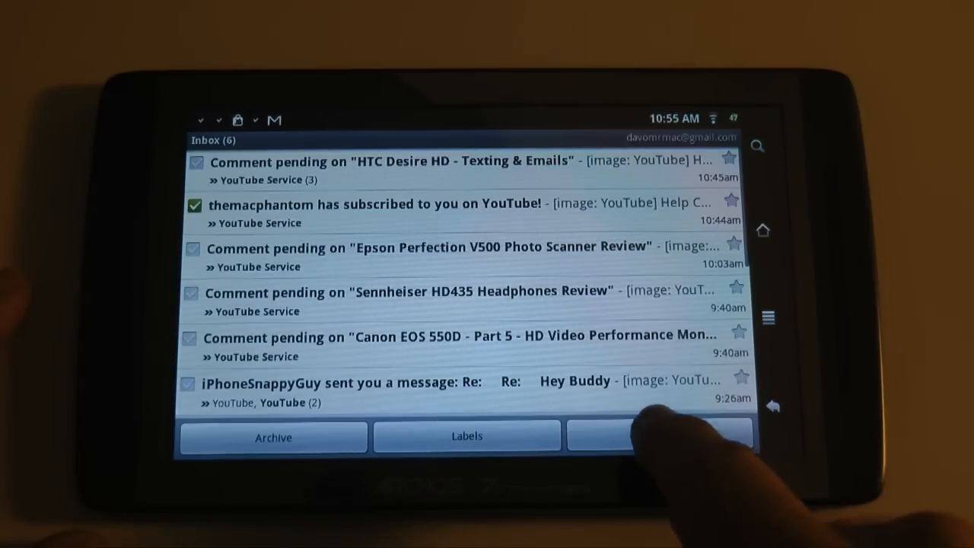
click(658, 435)
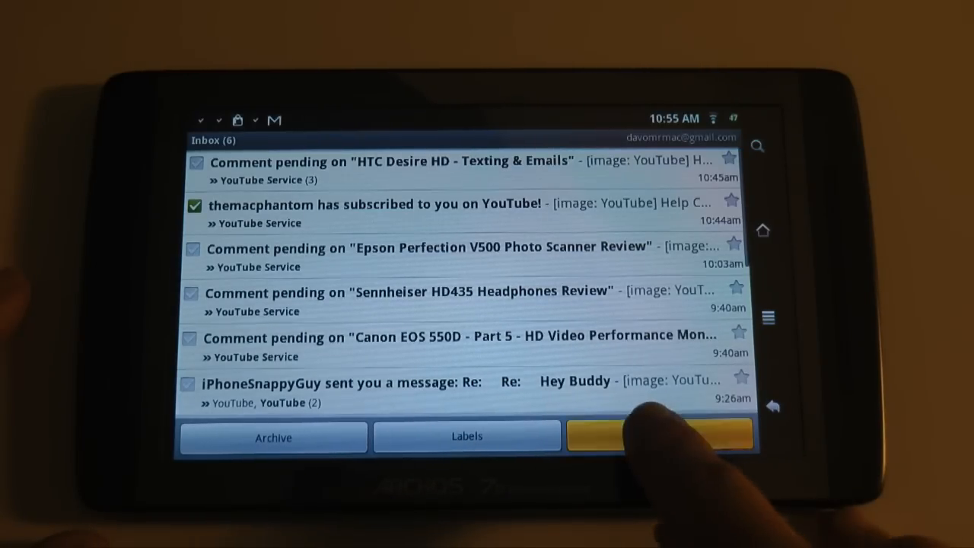
click(659, 435)
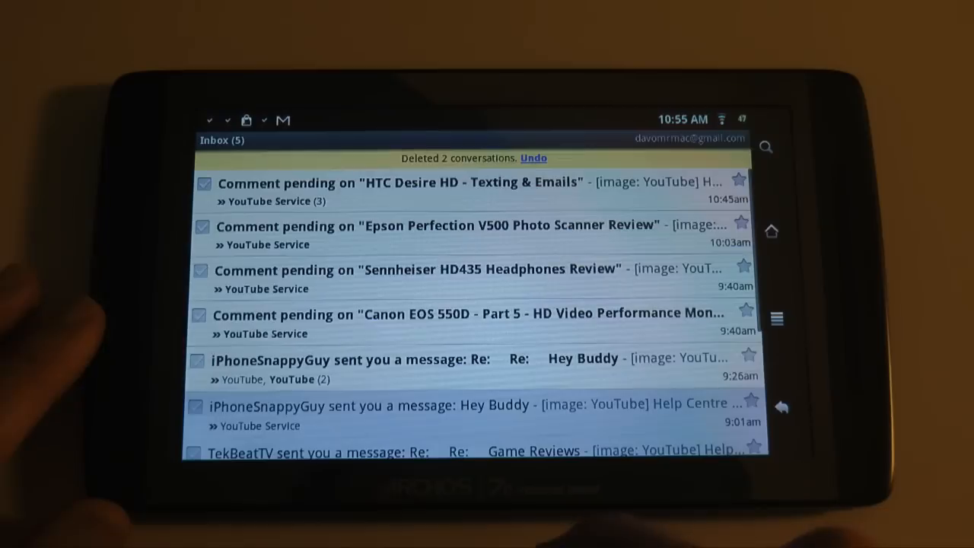
scroll(down, 3)
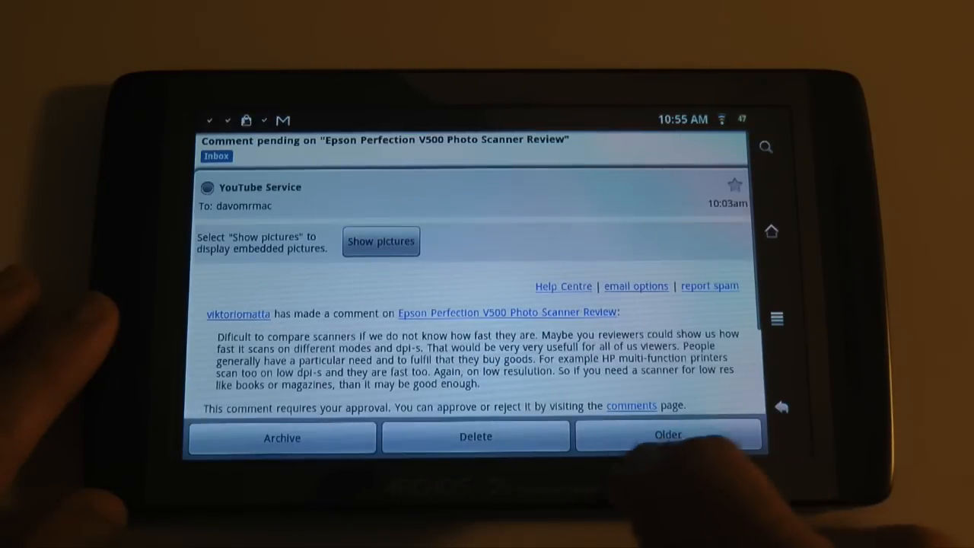
Scroll to the end of the Epson Perfection V500 comment email.
scroll(down, 3)
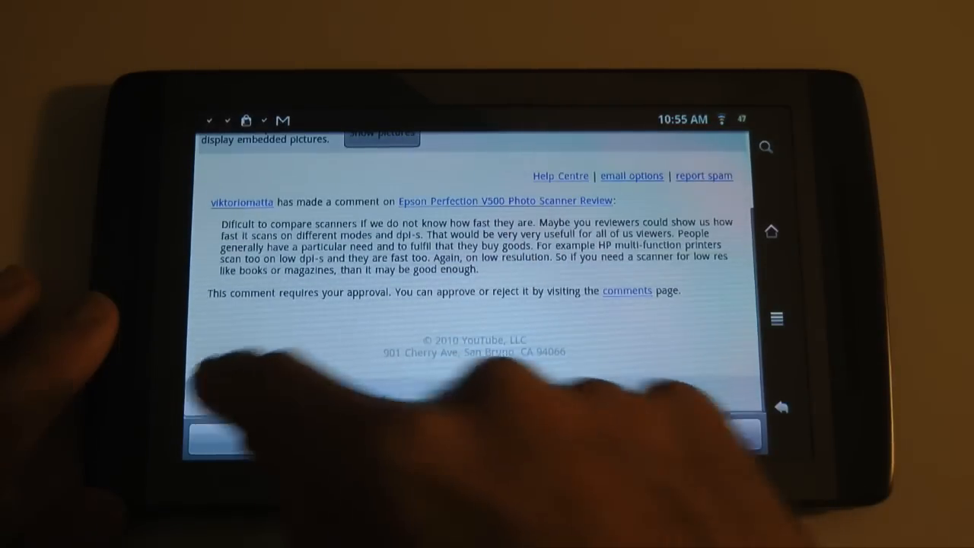